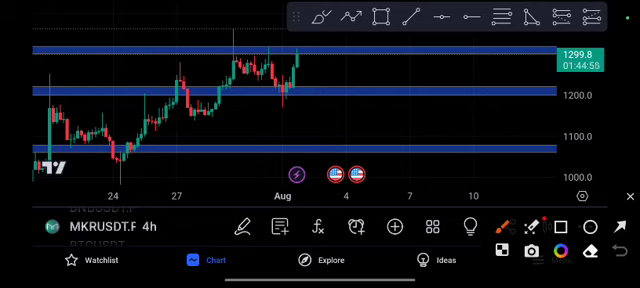
Step: Draw a red arrow from lower right pointing at the latest MKRUSDT candle near the upper resistance zone
{"action": "left_click_drag", "start_coordinate": [410, 150], "coordinate": [316, 60]}
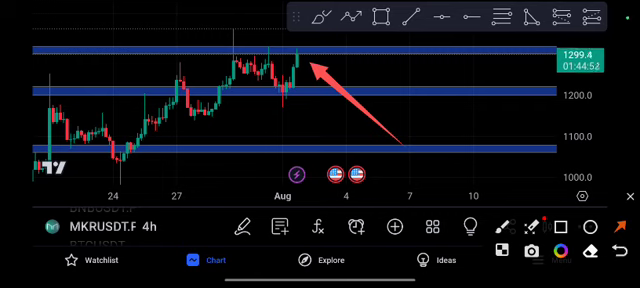